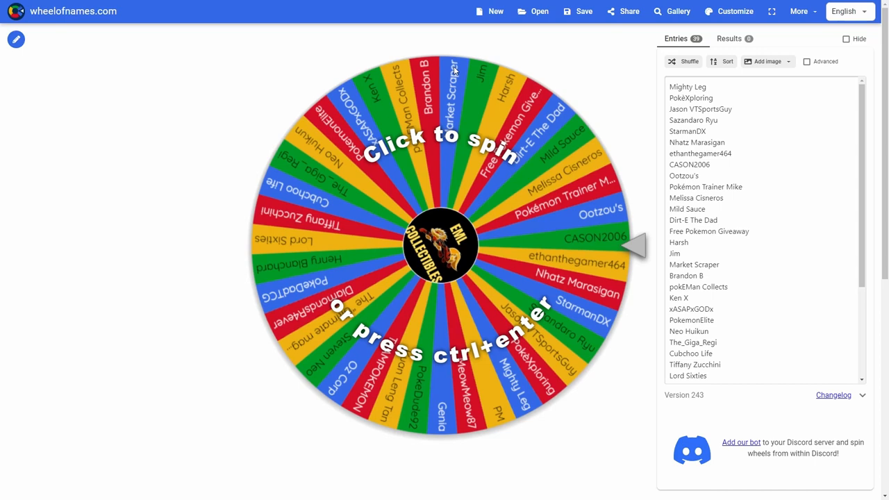
Step: Spin the giveaway entrants wheel until the winner dialog announces PokeDadTCG
{"action": "left_click", "coordinate": [438, 243]}
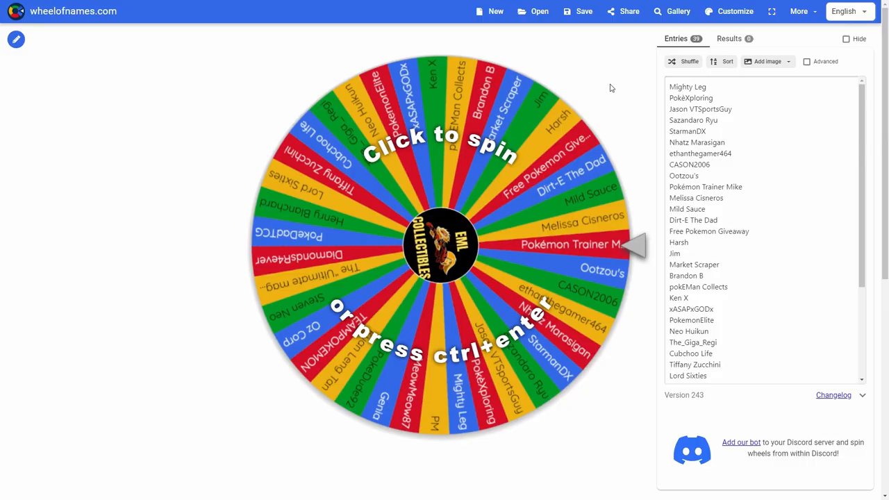
{"action": "left_click", "coordinate": [675, 61]}
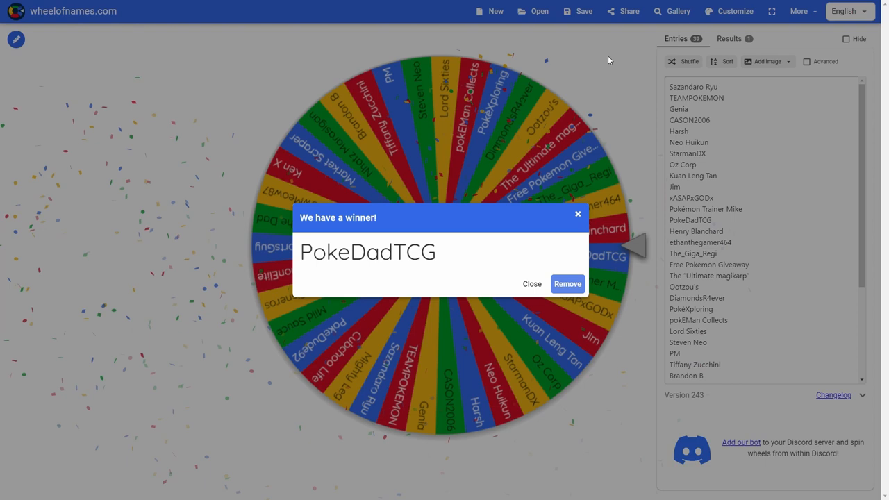
{"action": "mouse_move", "coordinate": [542, 236]}
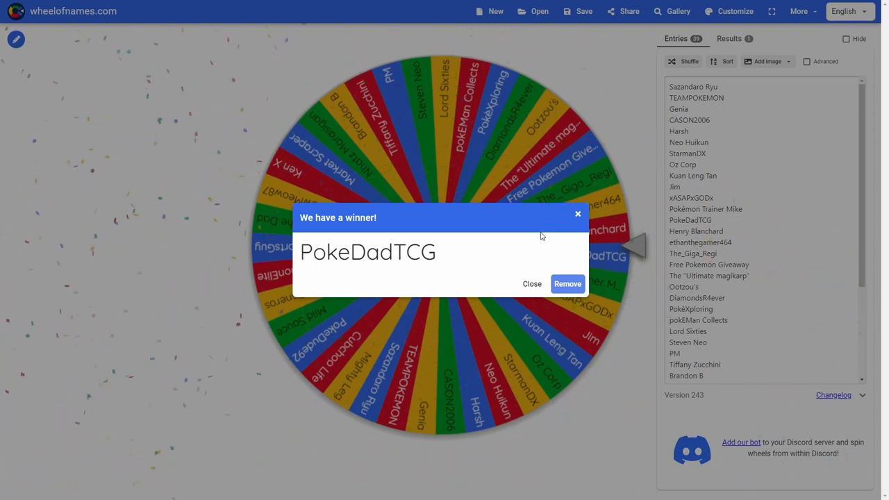
{"action": "mouse_move", "coordinate": [532, 283]}
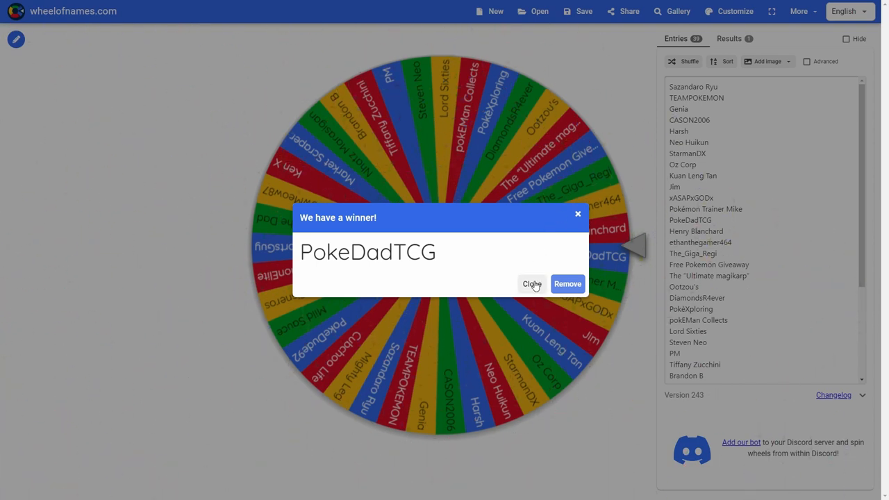